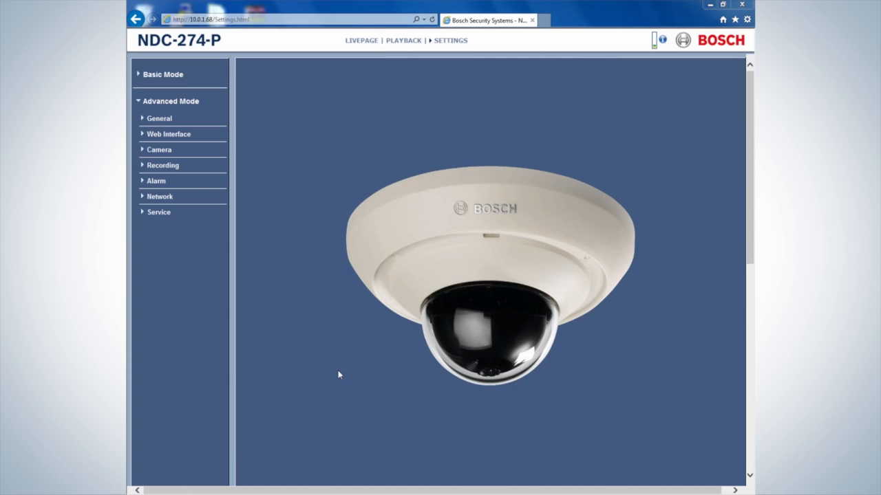
pyautogui.moveTo(160, 197)
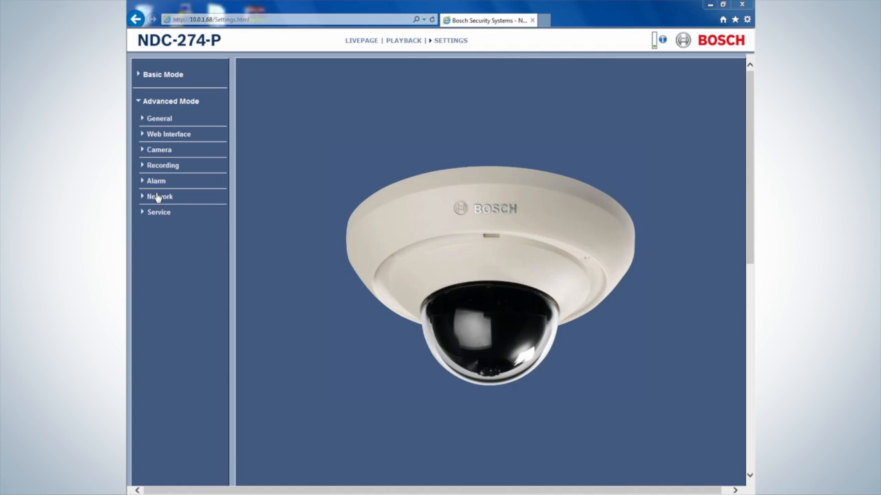
# Show the Network Access page and confirm the DNS server address reads 8.8.8.8.
pyautogui.click(159, 196)
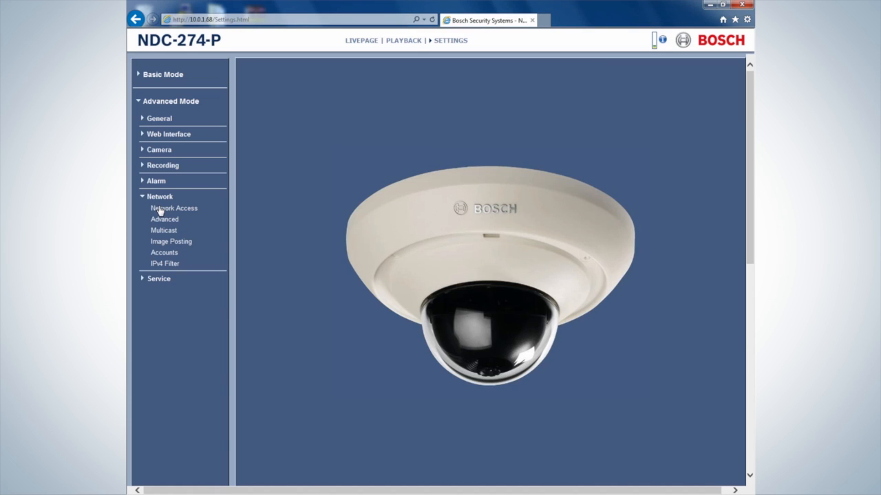
pyautogui.click(174, 208)
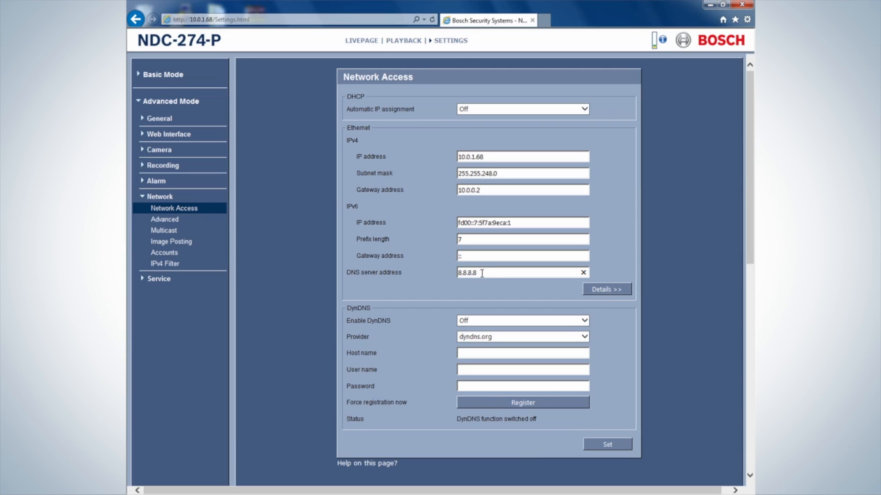
pyautogui.moveTo(164, 247)
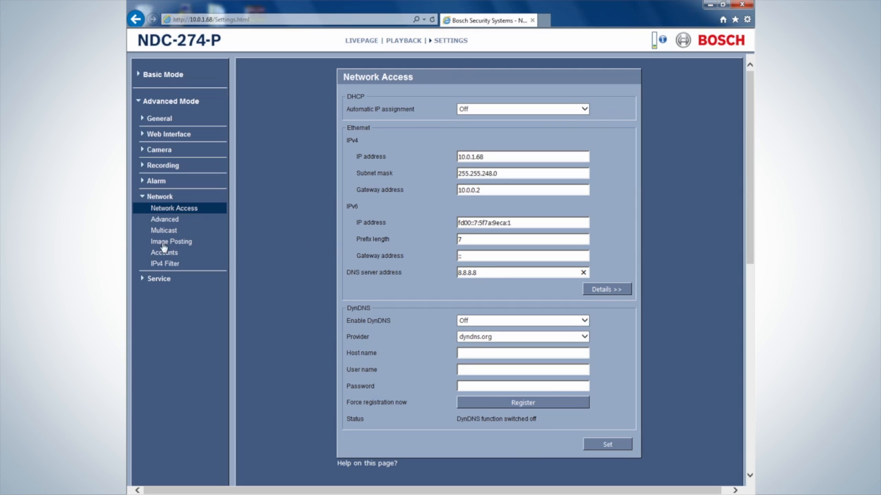
# Make Account 1 a Dropbox account and enter 'rsov' as its account name.
pyautogui.click(163, 253)
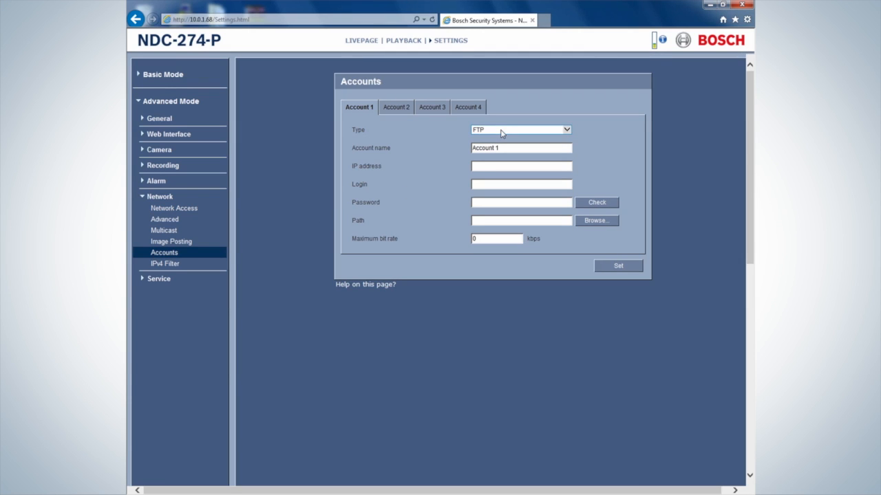
pyautogui.click(520, 130)
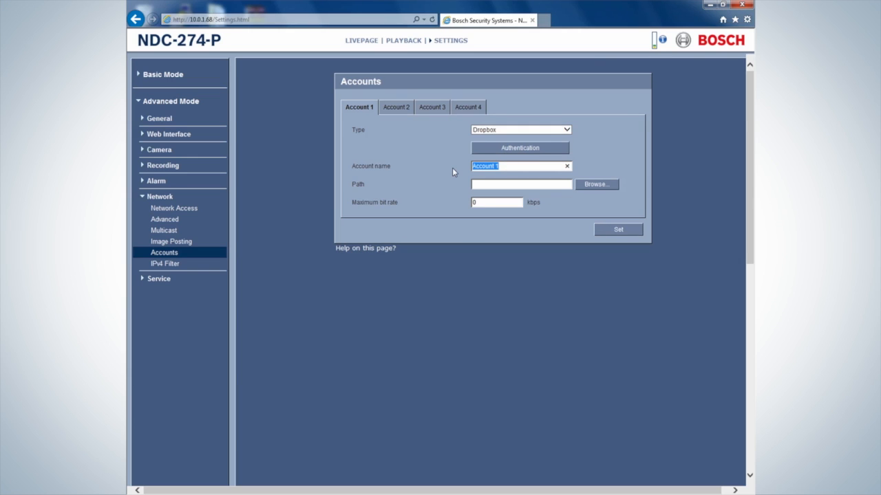
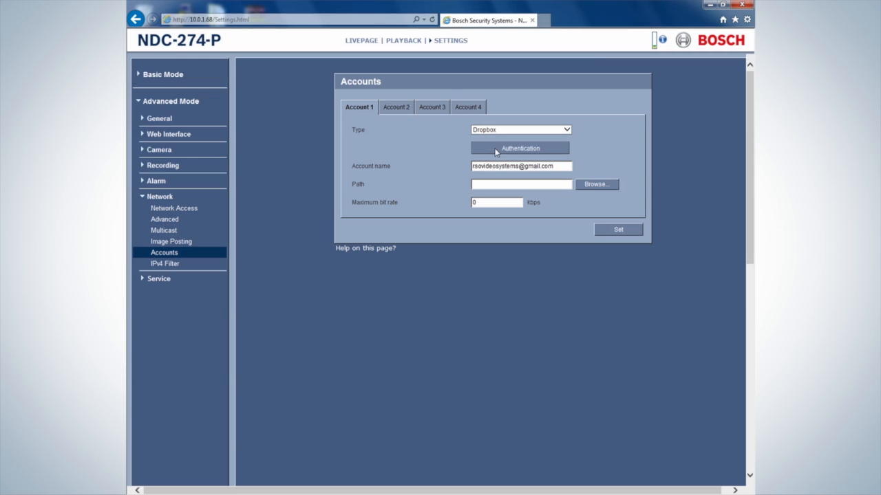
# Authenticate with Dropbox, allow the Bosch app access and acknowledge the successful connection.
pyautogui.click(520, 149)
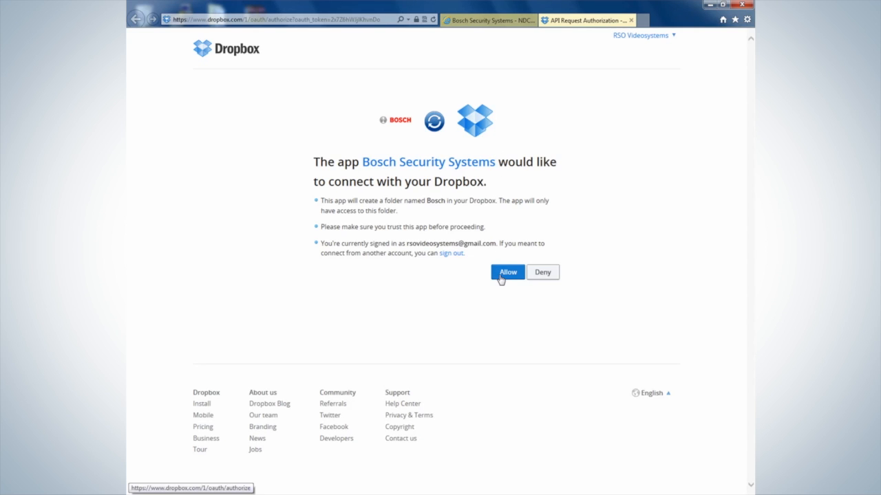
pyautogui.click(507, 273)
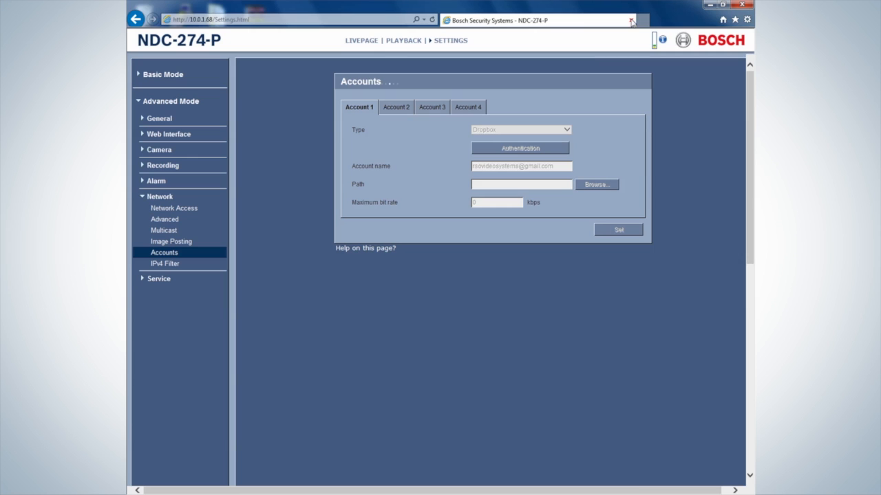
pyautogui.click(520, 149)
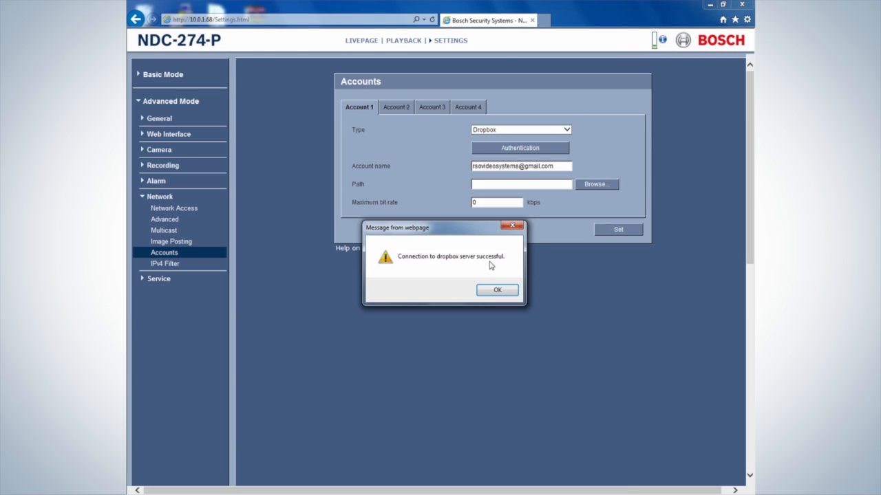
pyautogui.click(497, 289)
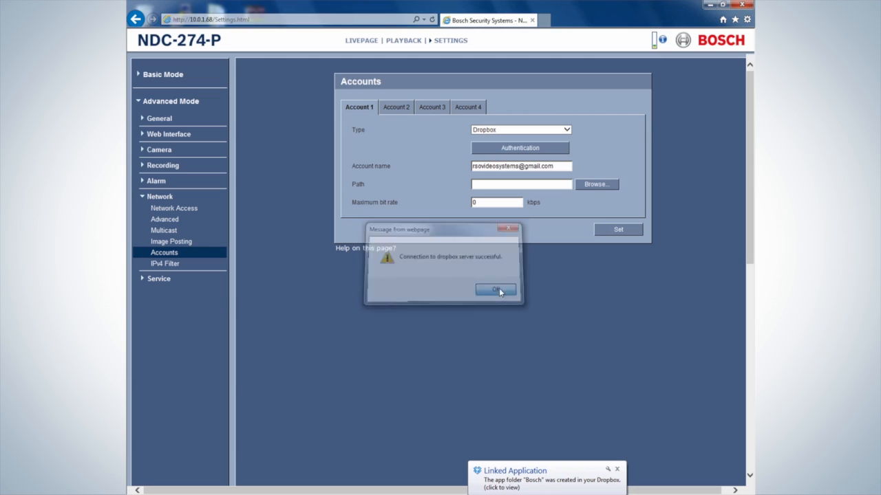
pyautogui.click(495, 289)
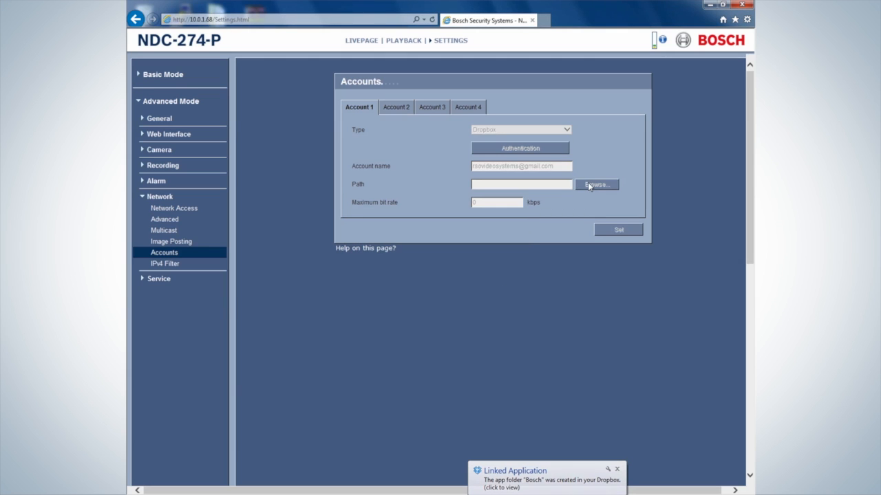
# Create a new Dropbox folder Microdome and select it as the upload path.
pyautogui.click(594, 184)
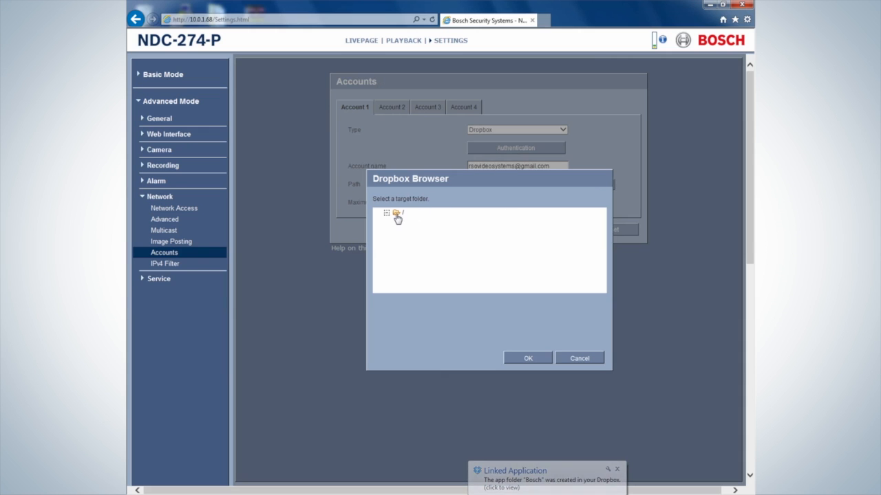
pyautogui.rightClick(397, 212)
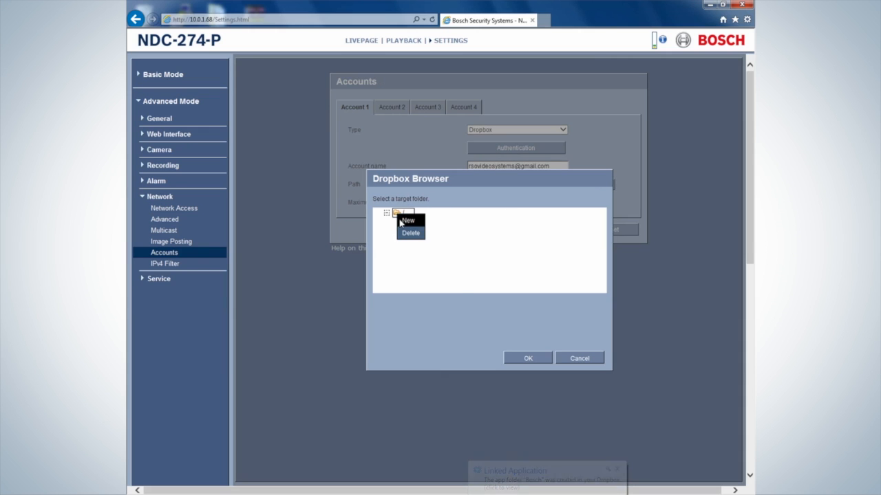
pyautogui.click(407, 220)
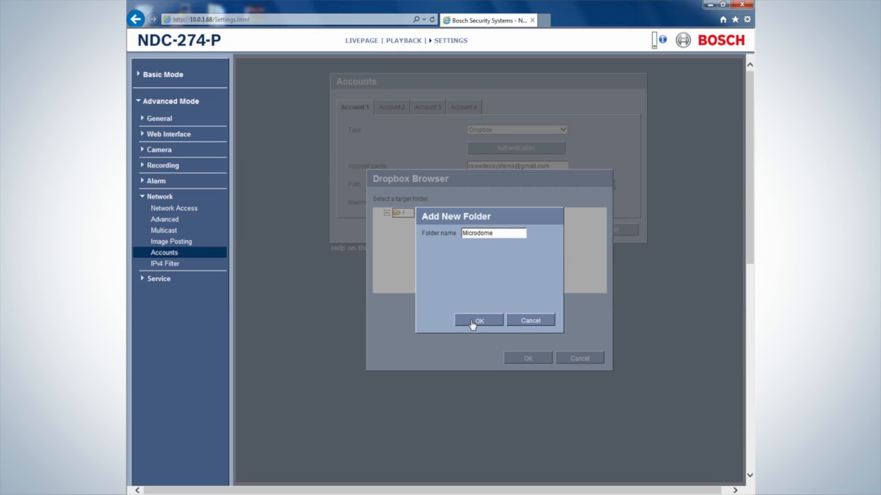
pyautogui.click(479, 320)
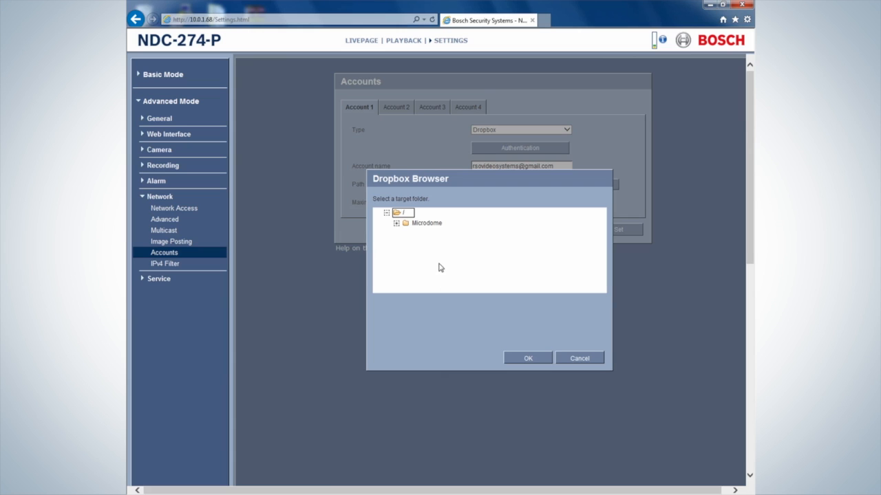
pyautogui.click(425, 223)
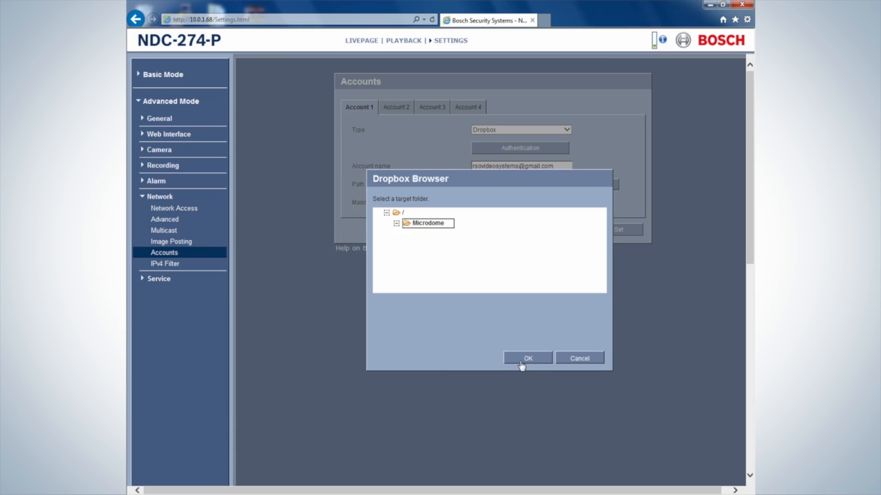
pyautogui.click(527, 358)
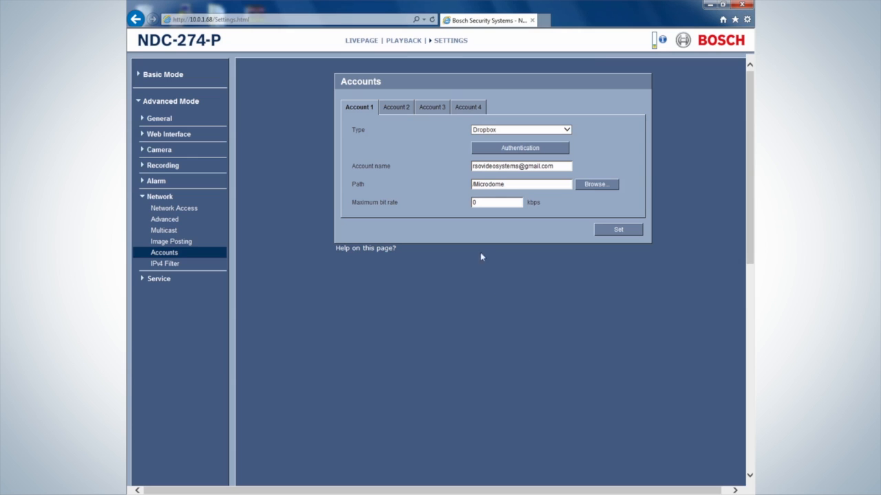
# Set the maximum bit rate to 100000 kbps and save the account settings.
pyautogui.click(495, 203)
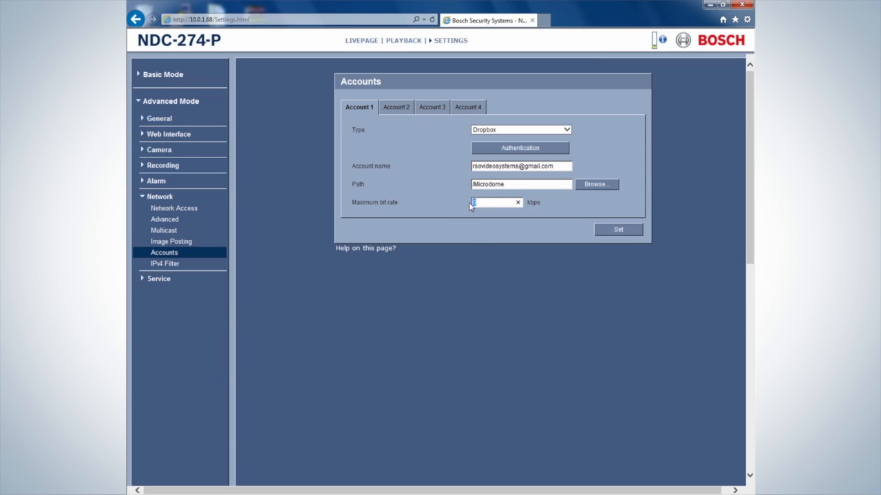
pyautogui.write('100000')
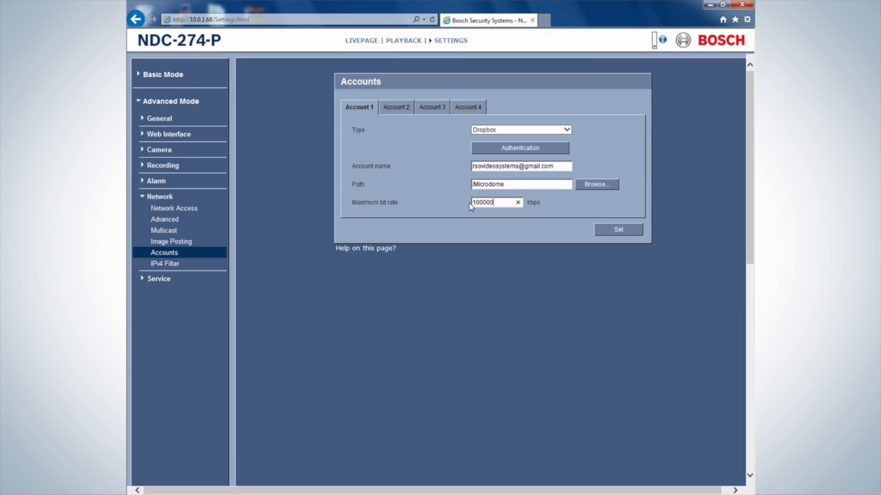
pyautogui.click(617, 230)
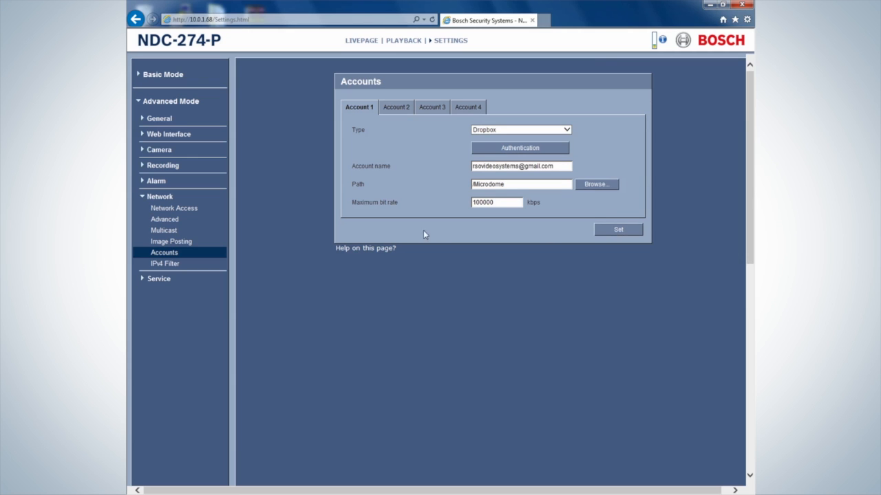
pyautogui.moveTo(168, 249)
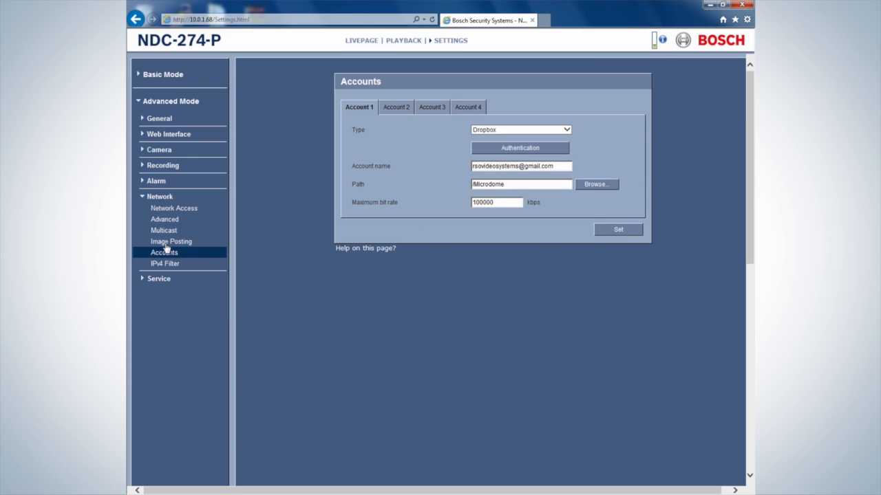
# Post a Small JPEG snapshot every 5 seconds to the Dropbox target, overwriting the file, and save.
pyautogui.click(171, 242)
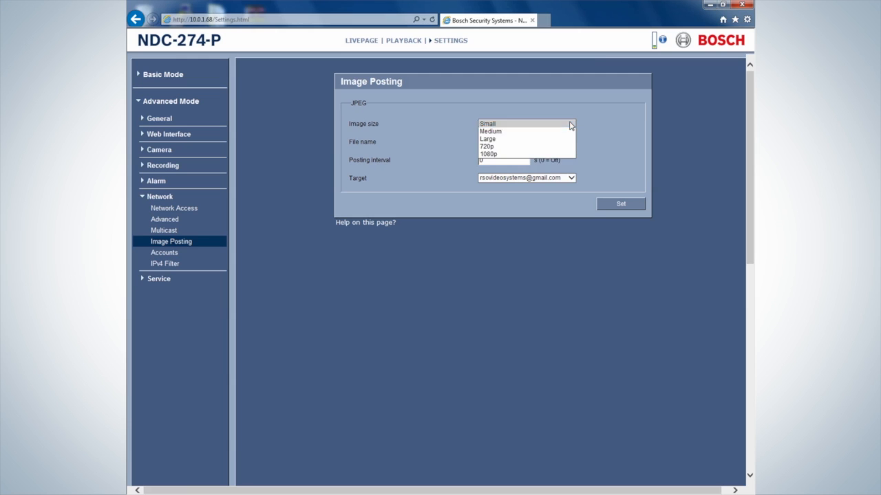
pyautogui.click(488, 124)
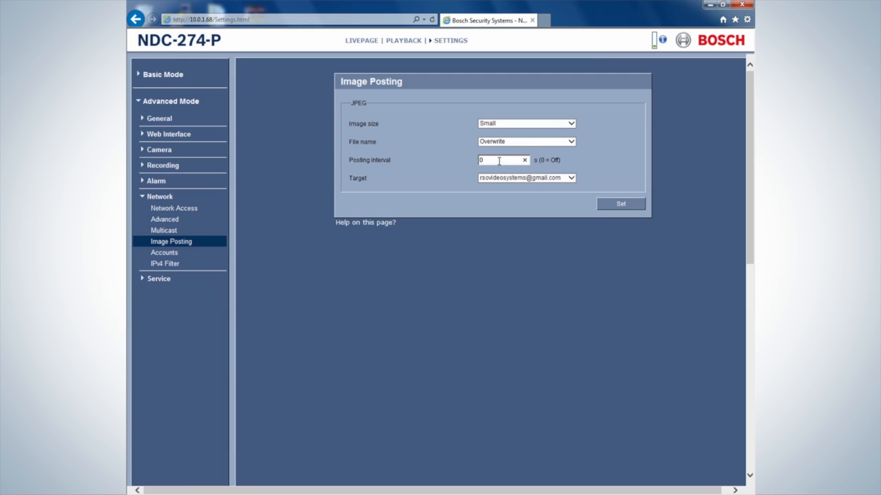
pyautogui.write('5')
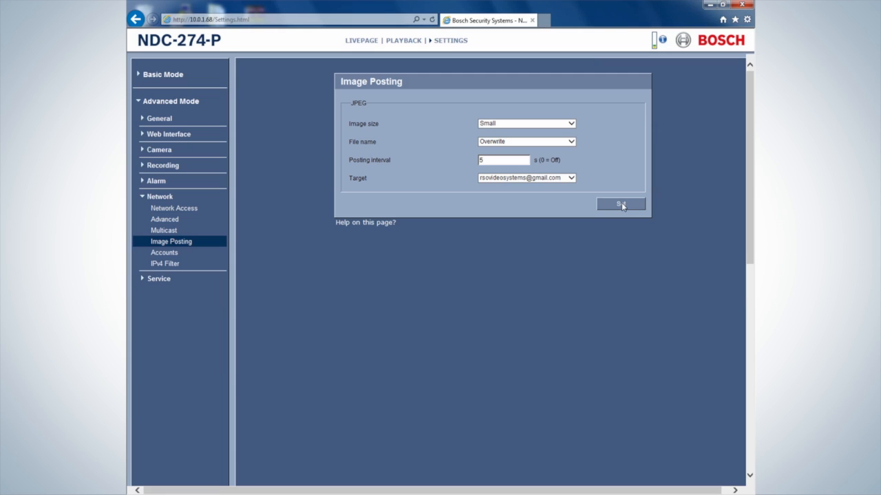
pyautogui.click(619, 204)
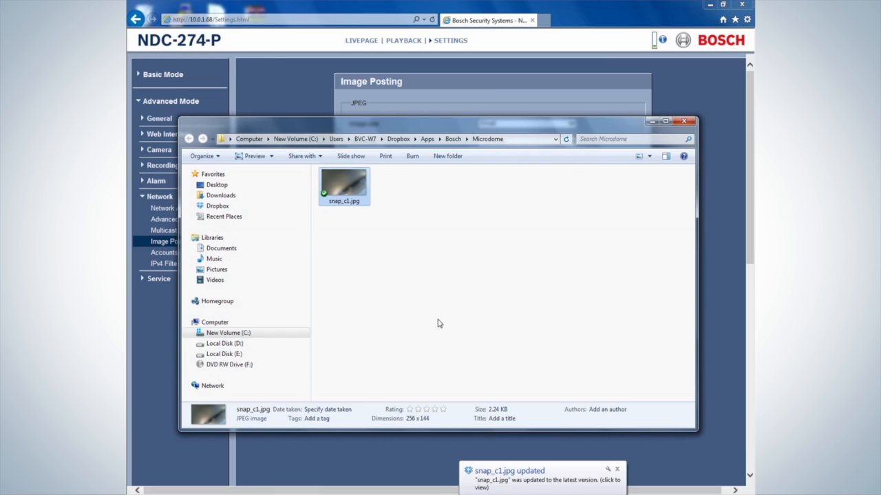
# Switch posted file naming to Increment and check the numbered snapshots arrive, then expand the Alarm group.
pyautogui.click(344, 186)
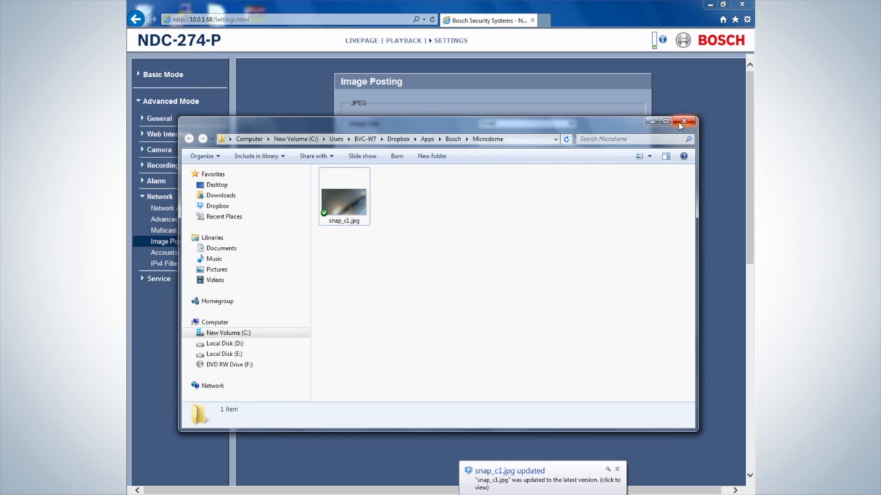
pyautogui.click(684, 121)
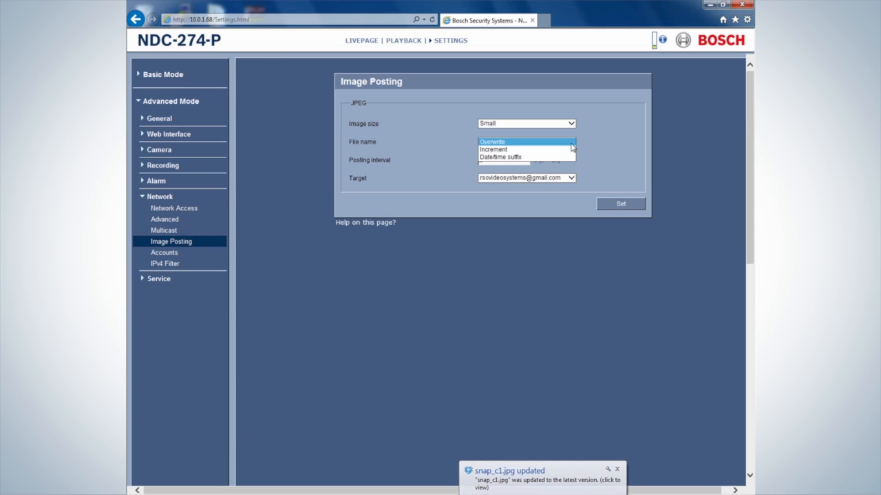
pyautogui.click(493, 149)
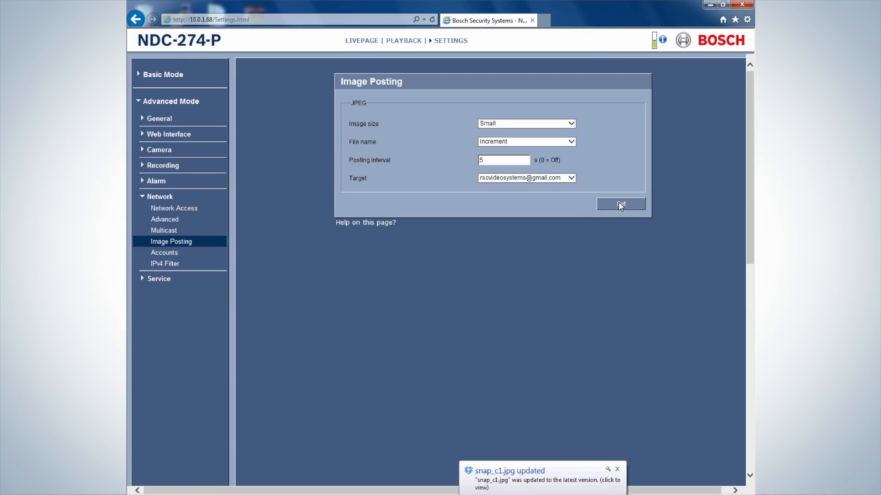
pyautogui.moveTo(585, 258)
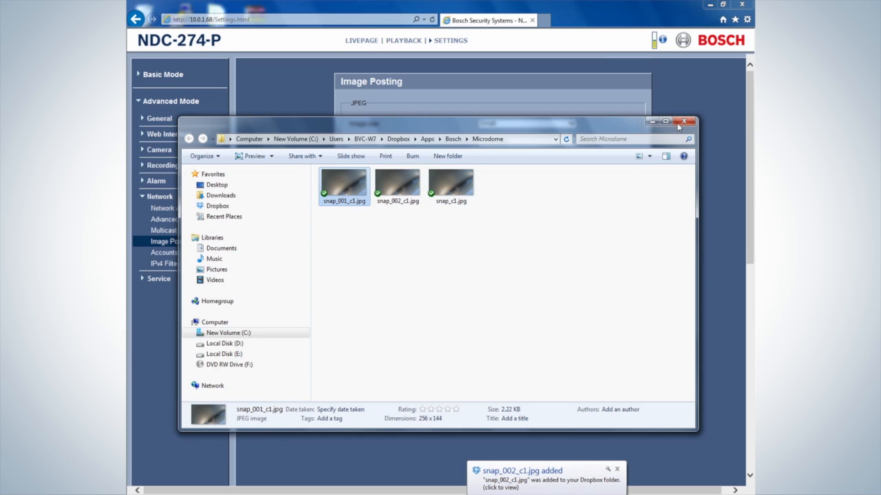
pyautogui.click(684, 121)
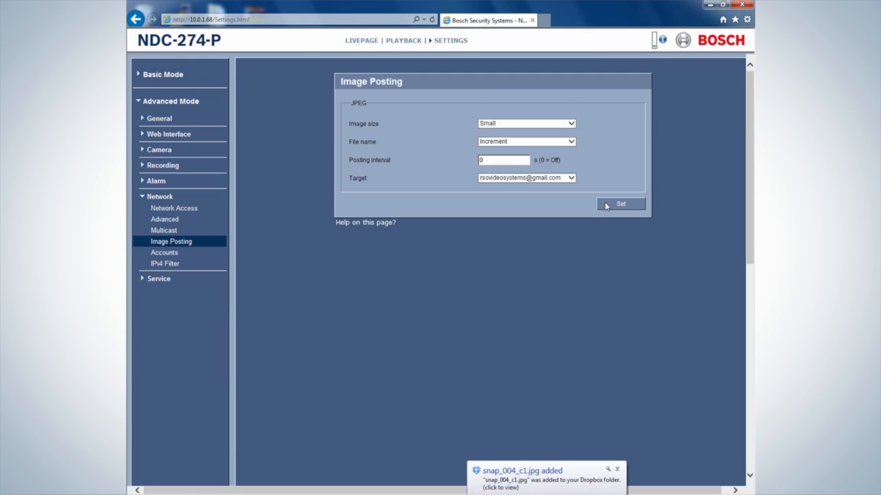
pyautogui.moveTo(289, 193)
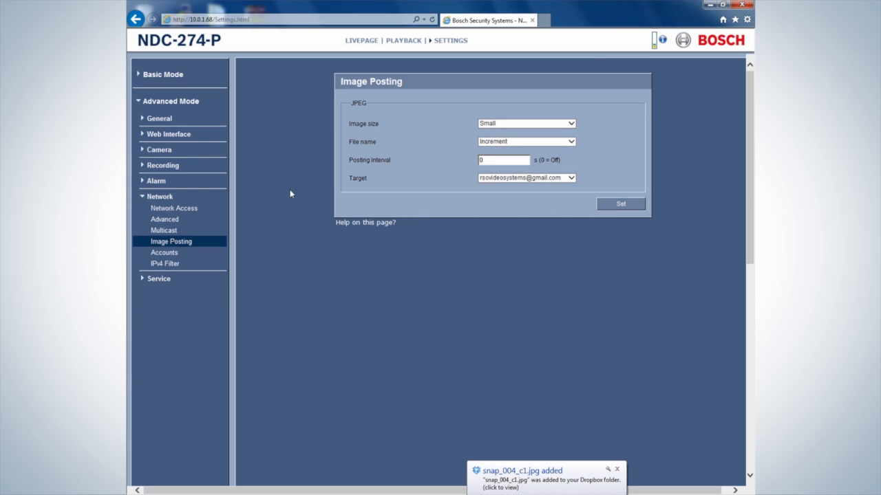
pyautogui.click(156, 181)
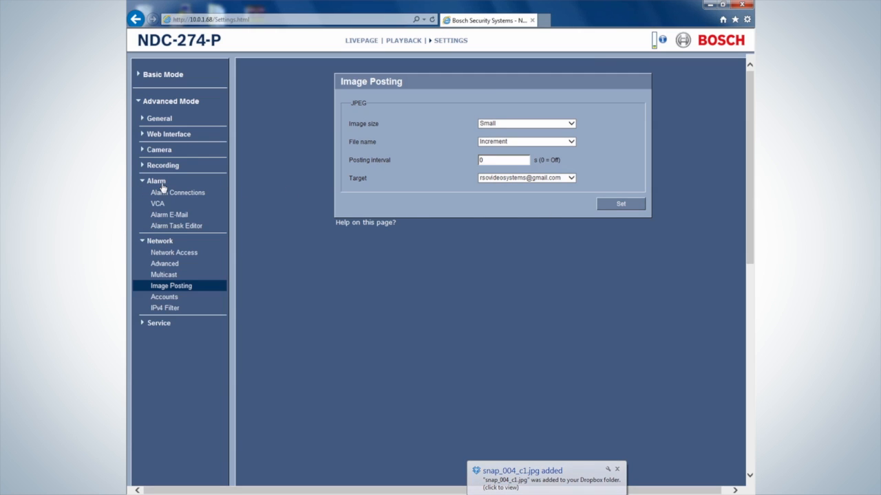
# Set VCA to Profile #1 with a motion-detection area over the whole image and confirm it.
pyautogui.click(157, 204)
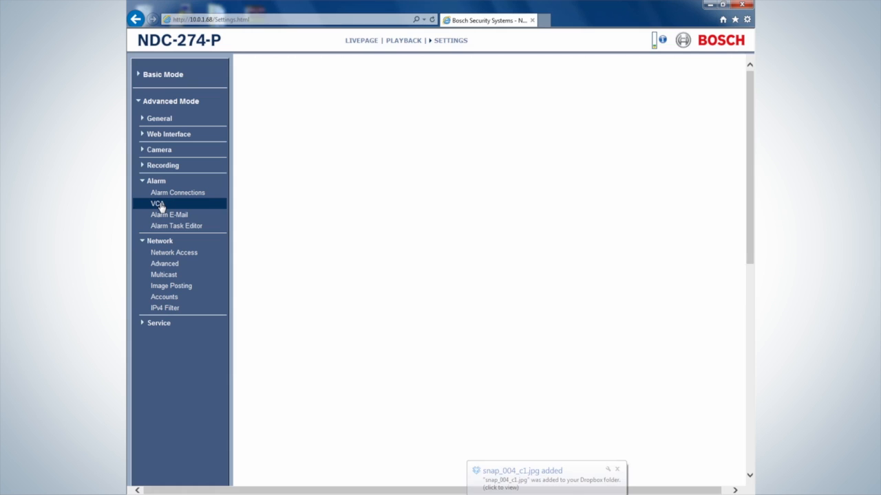
pyautogui.click(157, 203)
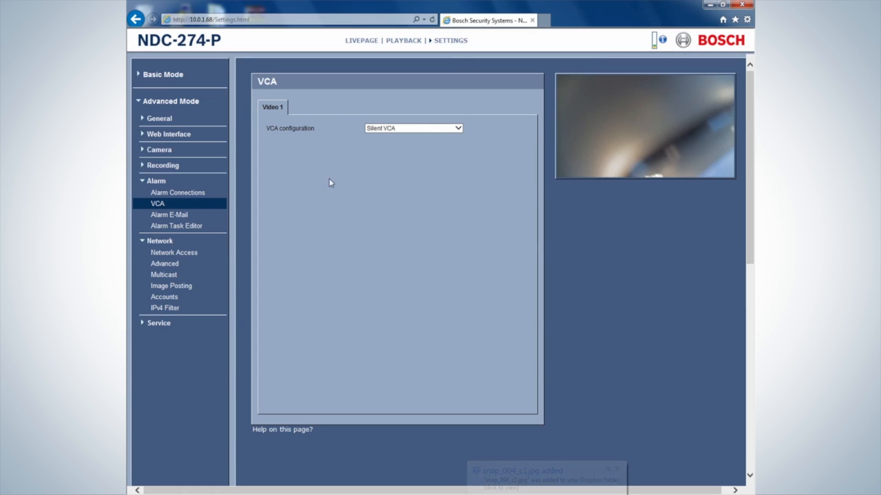
pyautogui.click(413, 128)
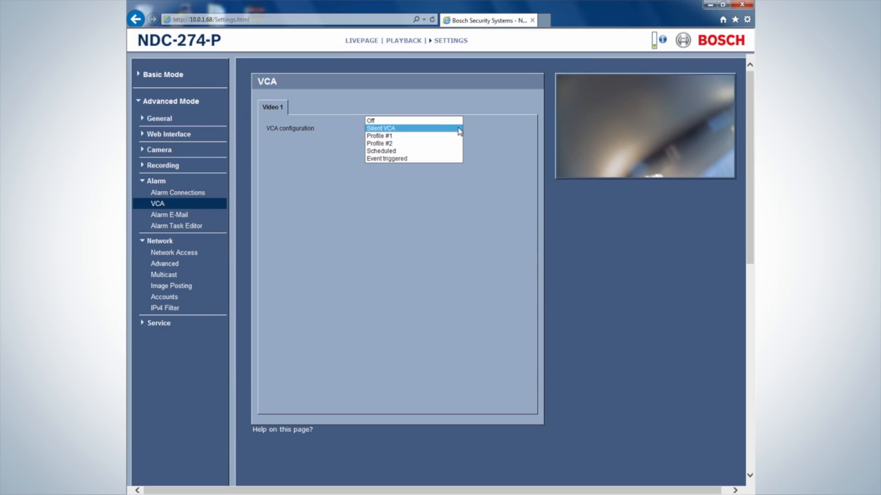
pyautogui.click(380, 136)
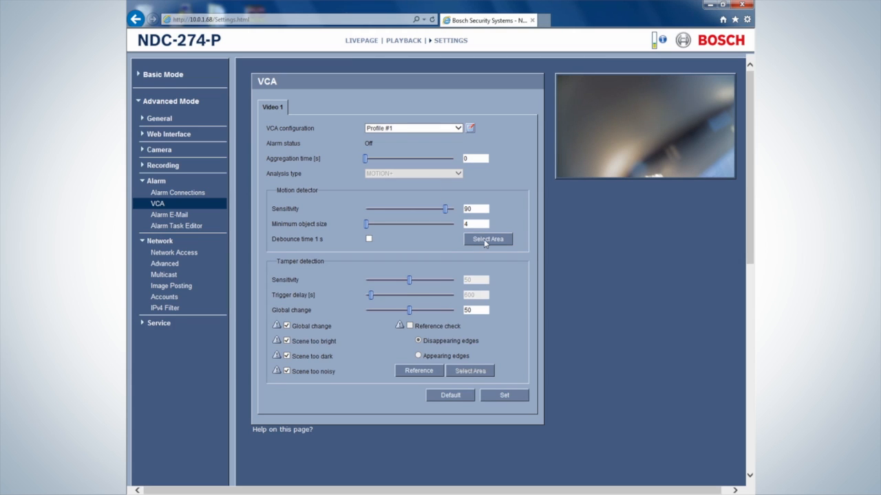
pyautogui.click(487, 240)
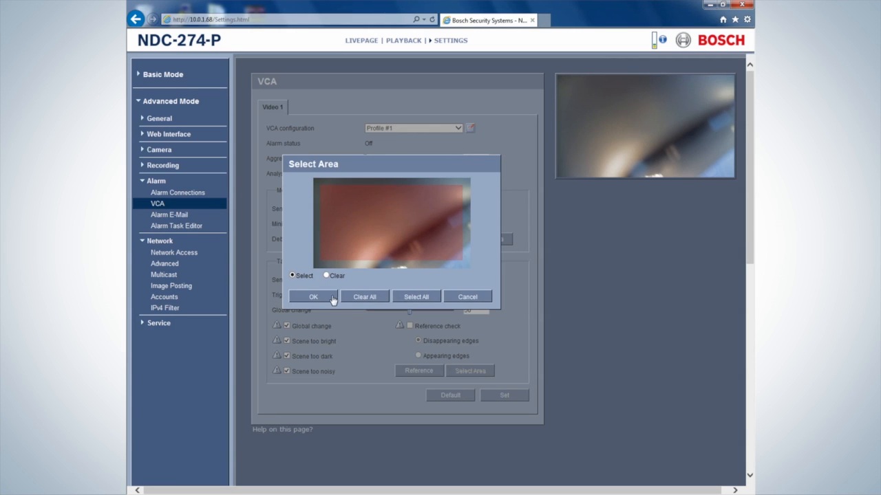
pyautogui.click(314, 297)
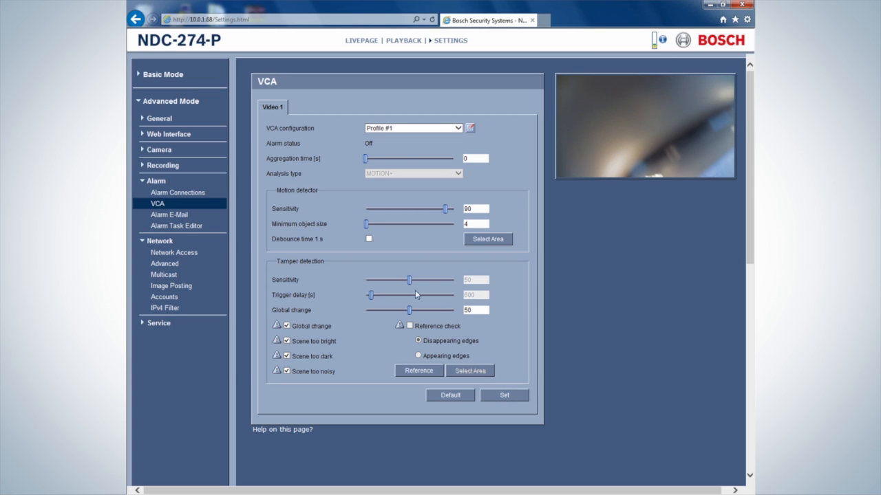
pyautogui.moveTo(168, 171)
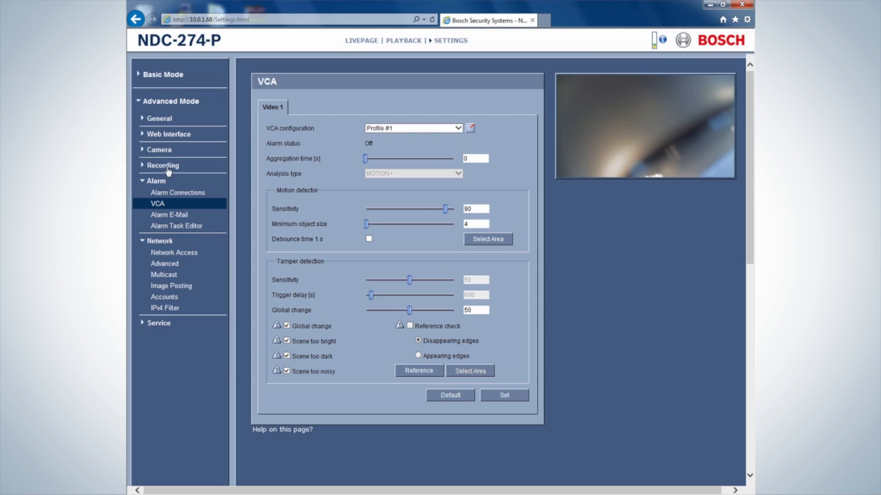
pyautogui.click(162, 165)
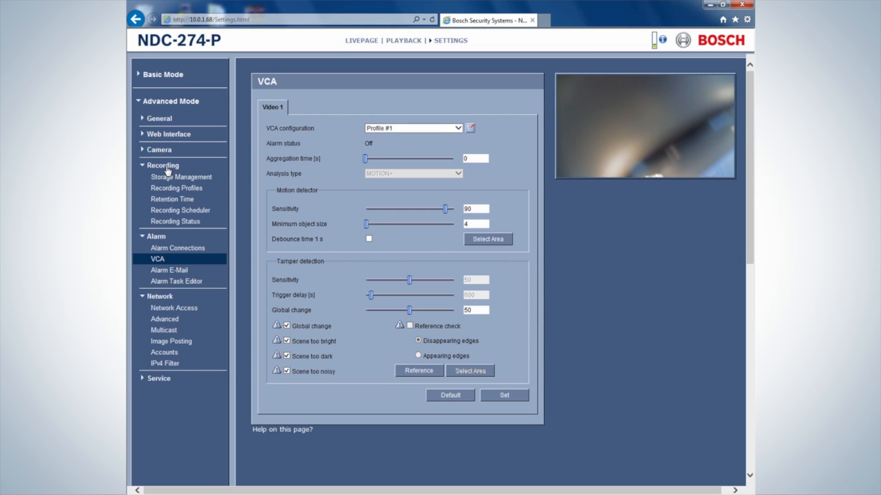
pyautogui.moveTo(177, 196)
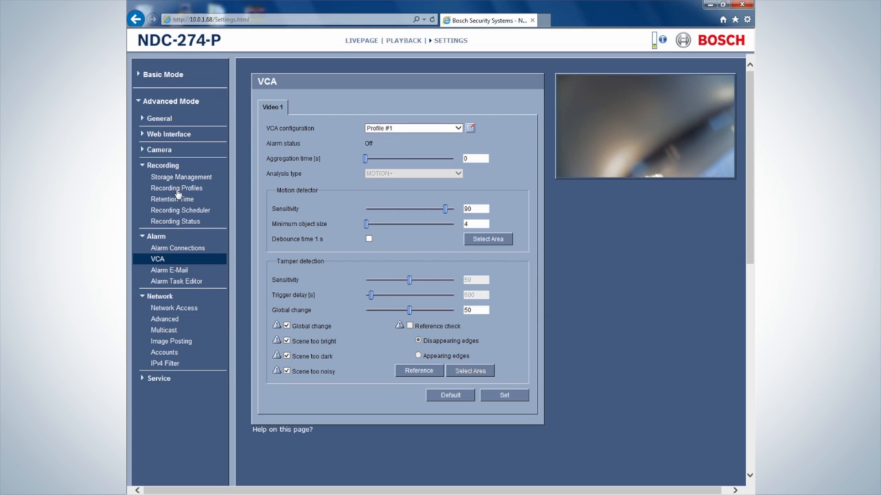
# Make Standard recording Pre-alarm with 5 s pre- and post-alarm times, exported to the Dropbox account.
pyautogui.click(176, 188)
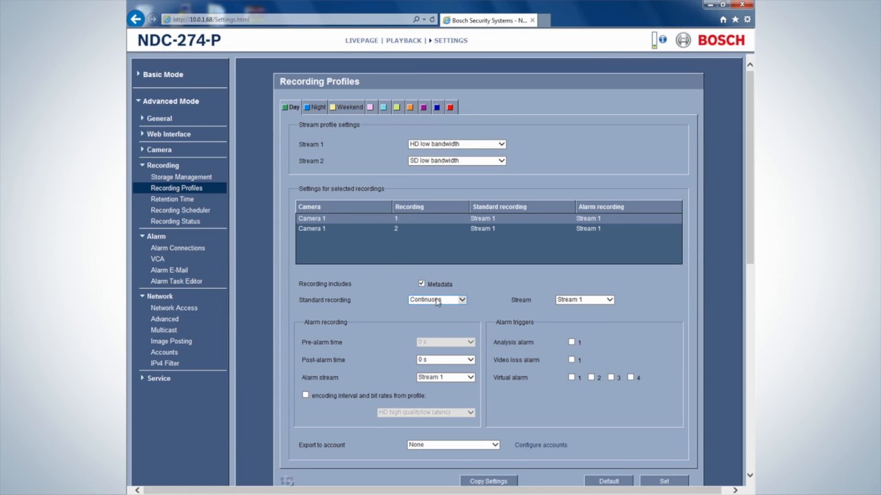
pyautogui.click(438, 300)
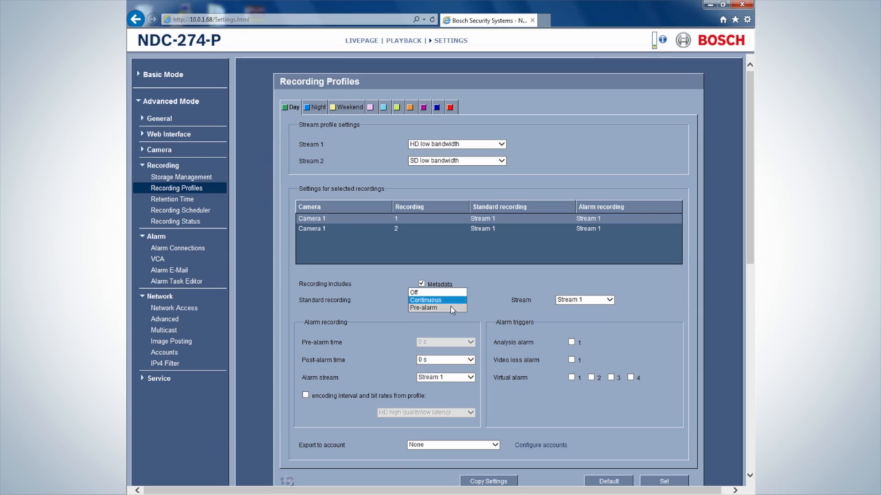
pyautogui.click(424, 308)
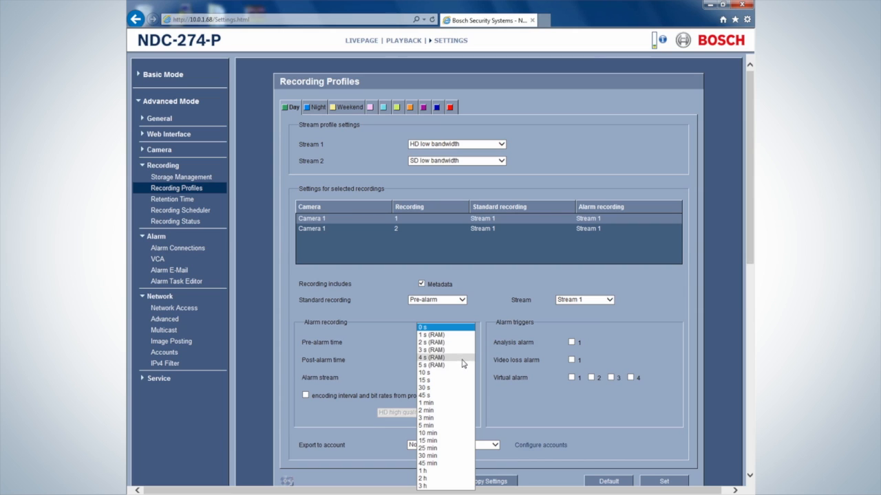
pyautogui.click(430, 366)
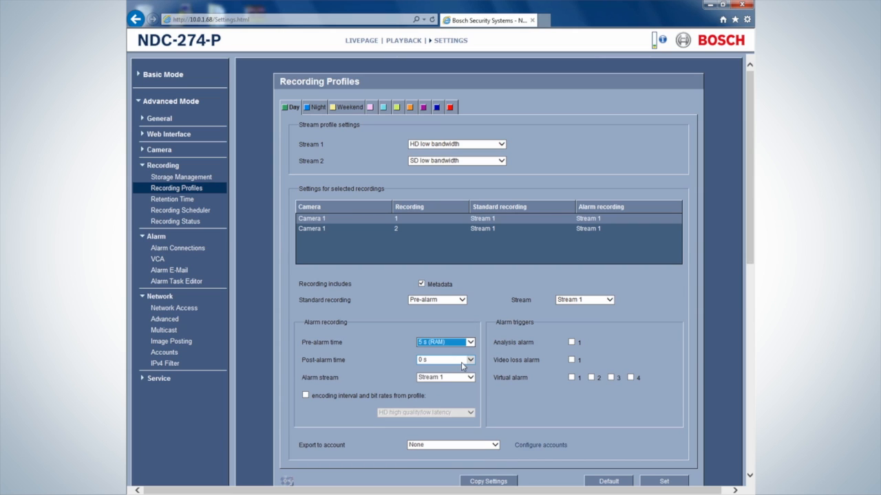
pyautogui.click(446, 361)
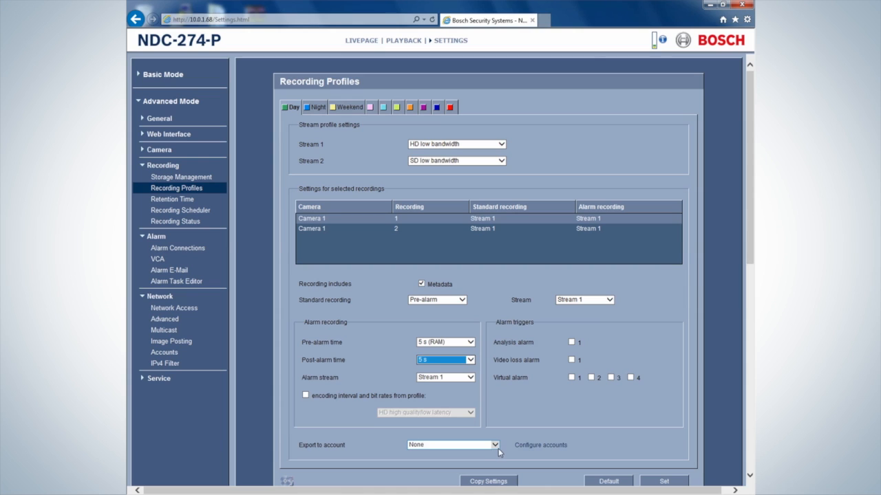
pyautogui.click(451, 444)
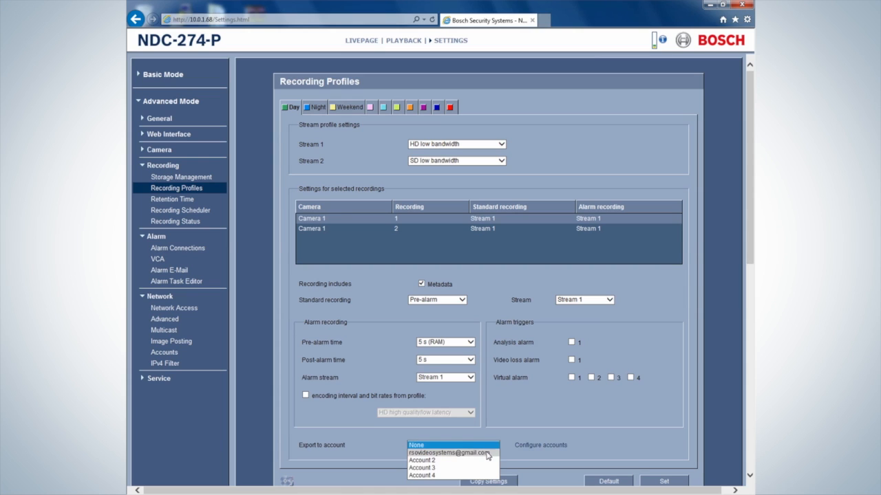
pyautogui.click(451, 453)
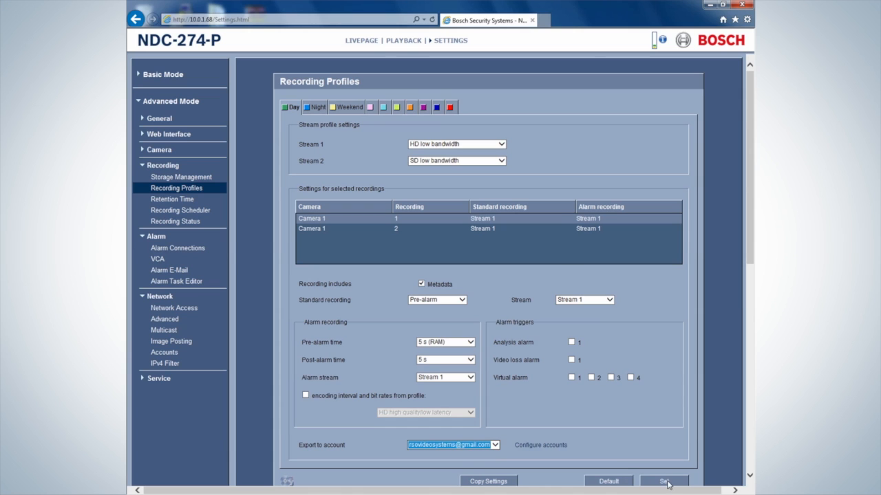
# Enable Analysis alarm as the recording trigger after the missing-trigger warning and apply the profile.
pyautogui.click(663, 481)
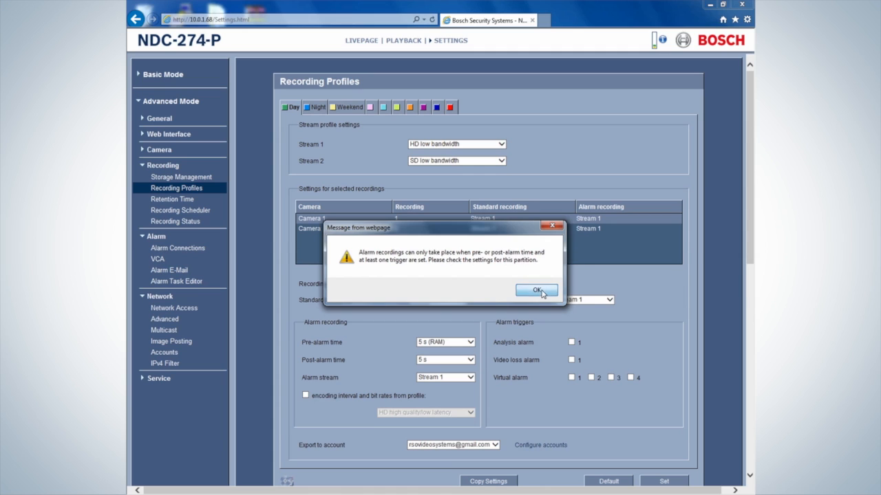
pyautogui.click(537, 289)
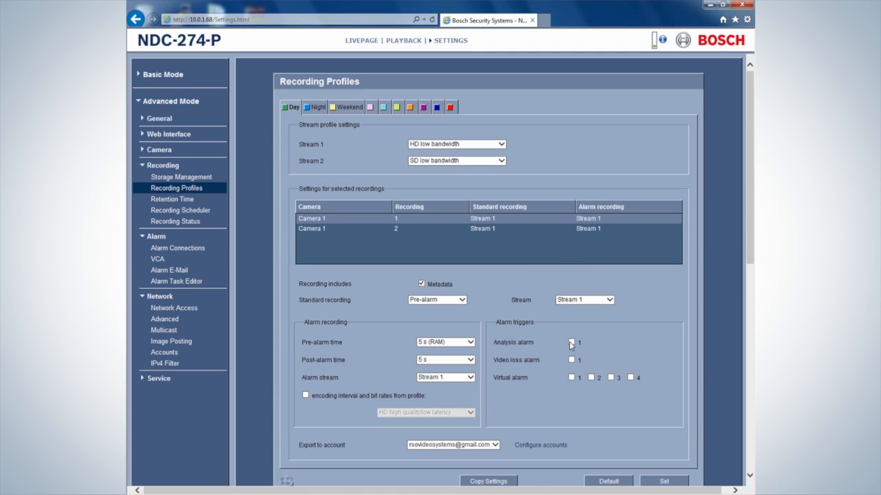
pyautogui.click(573, 343)
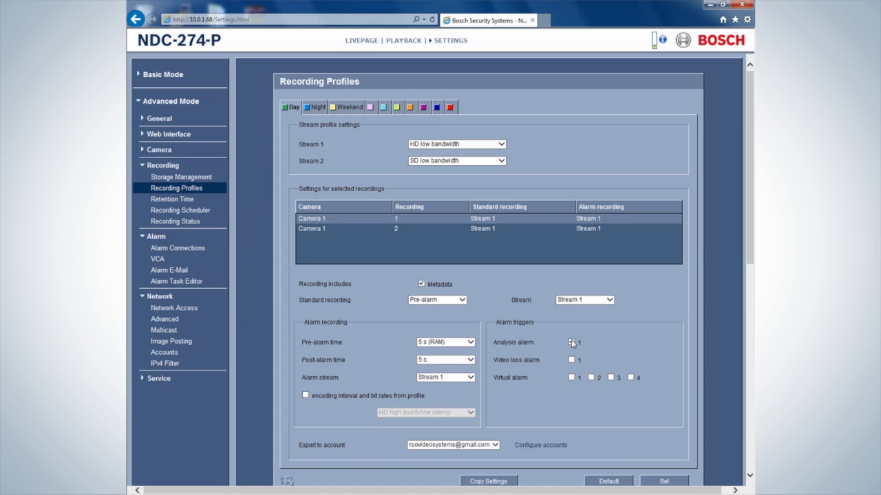
pyautogui.click(572, 343)
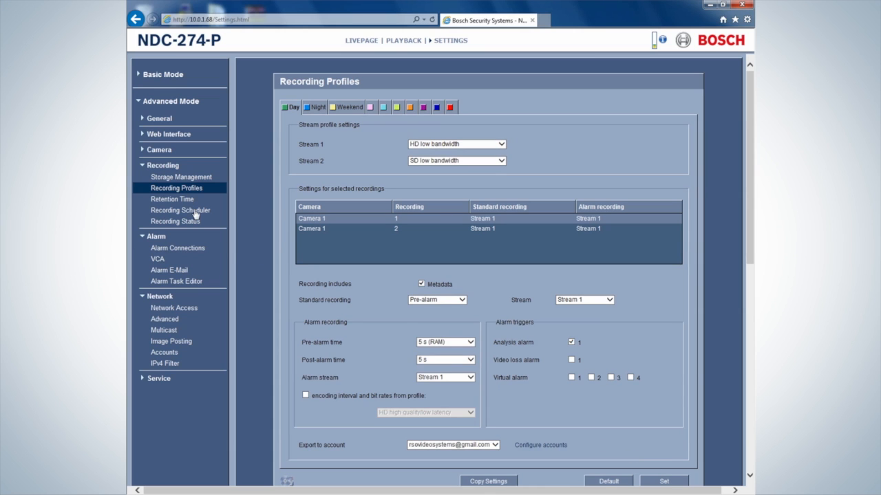
# Start the weekly recording scheduler, then show the VCA page with its alarm status.
pyautogui.click(179, 209)
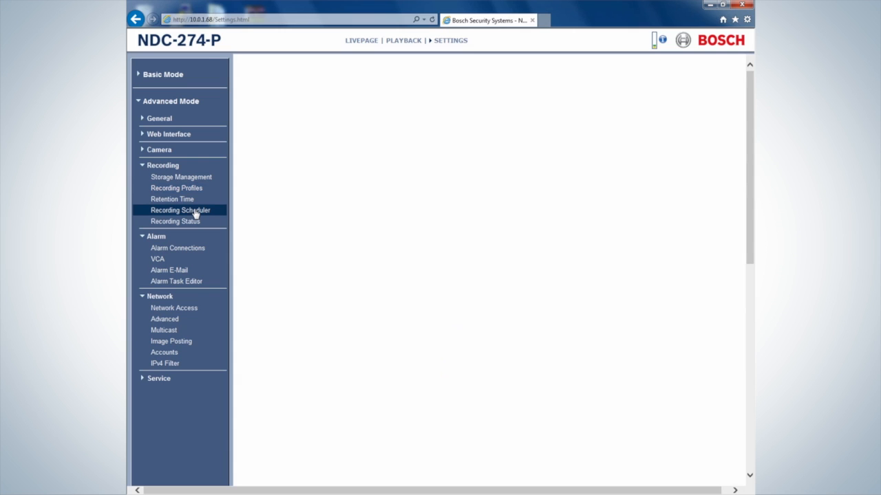
pyautogui.click(179, 210)
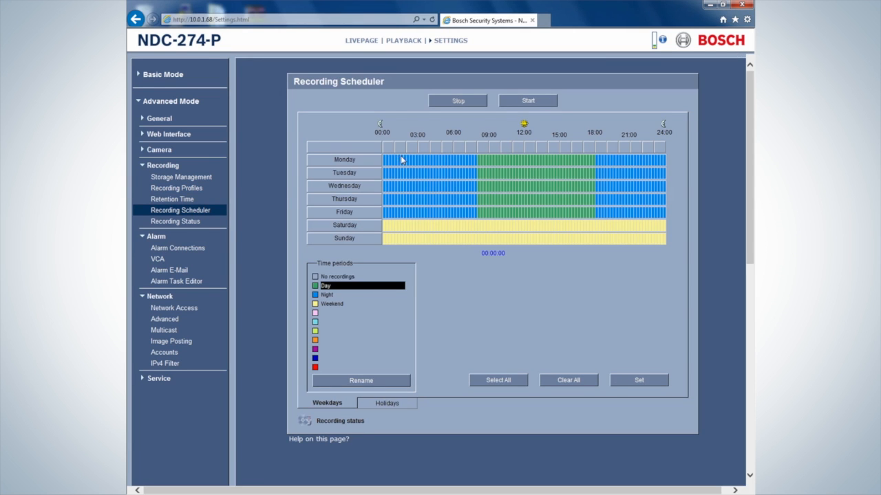
pyautogui.click(527, 101)
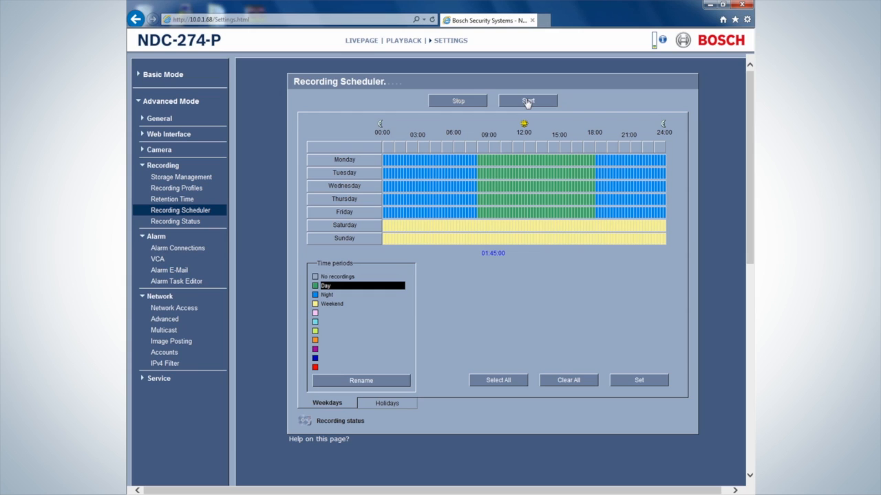
pyautogui.click(527, 100)
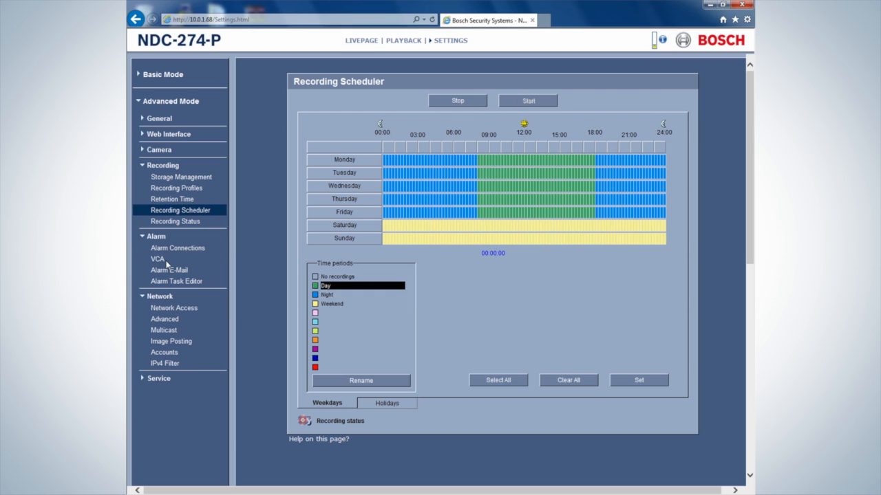
pyautogui.click(157, 259)
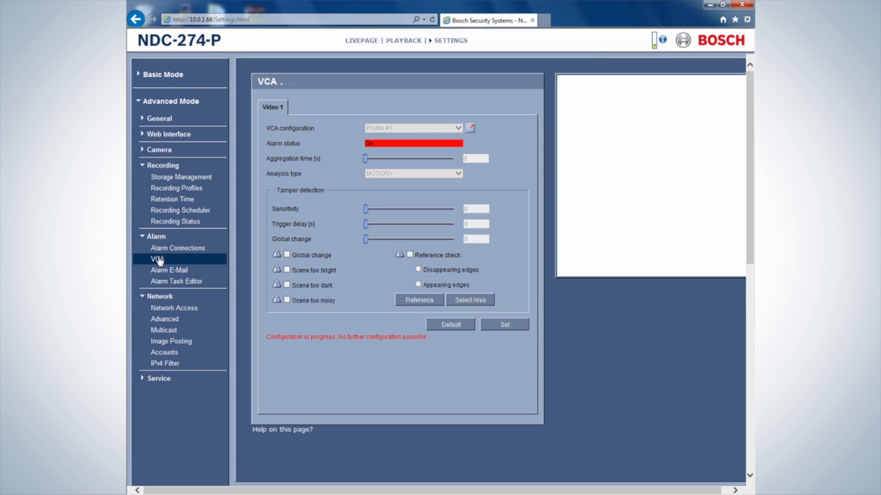